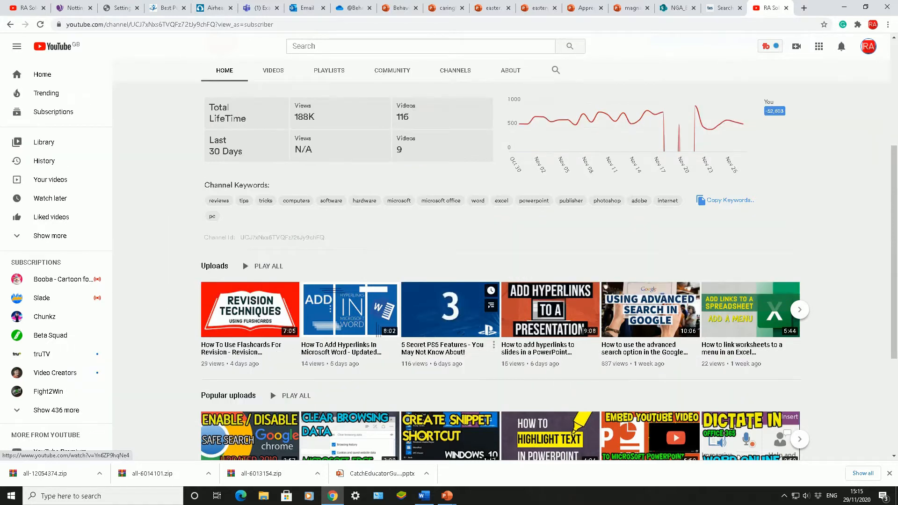
pyautogui.moveTo(449, 309)
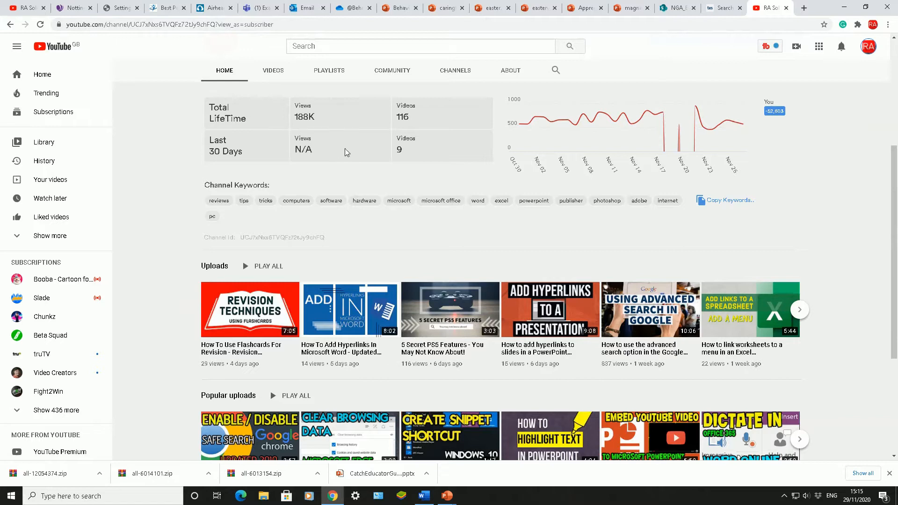
pyautogui.moveTo(876, 47)
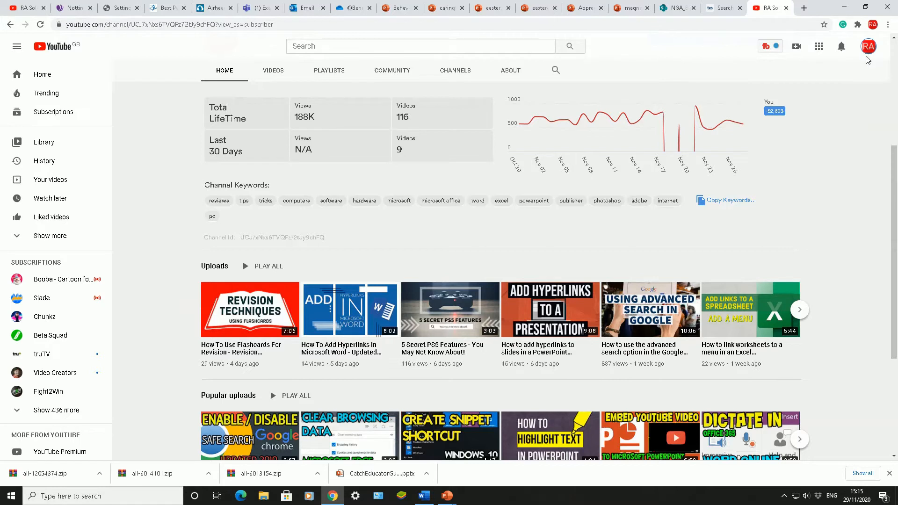
pyautogui.moveTo(868, 47)
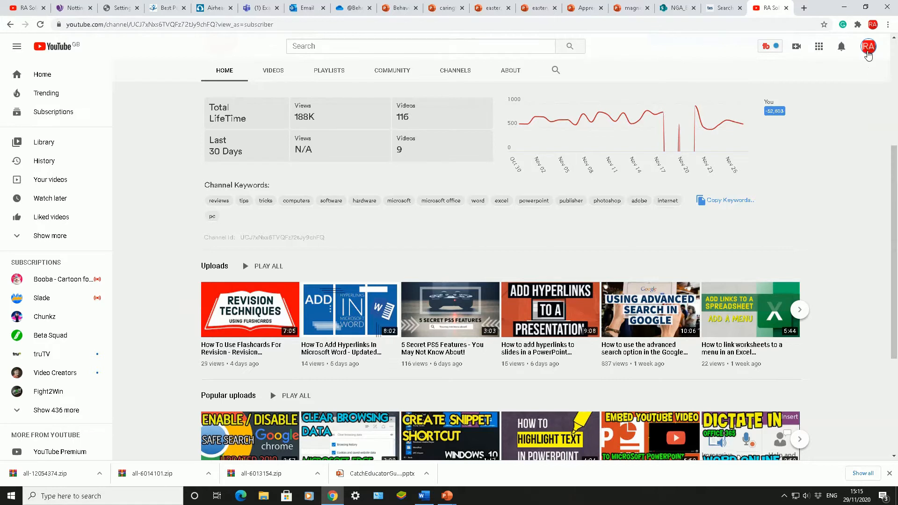
# - Bring up the account menu from the profile avatar, showing Restricted Mode: Off
pyautogui.click(869, 46)
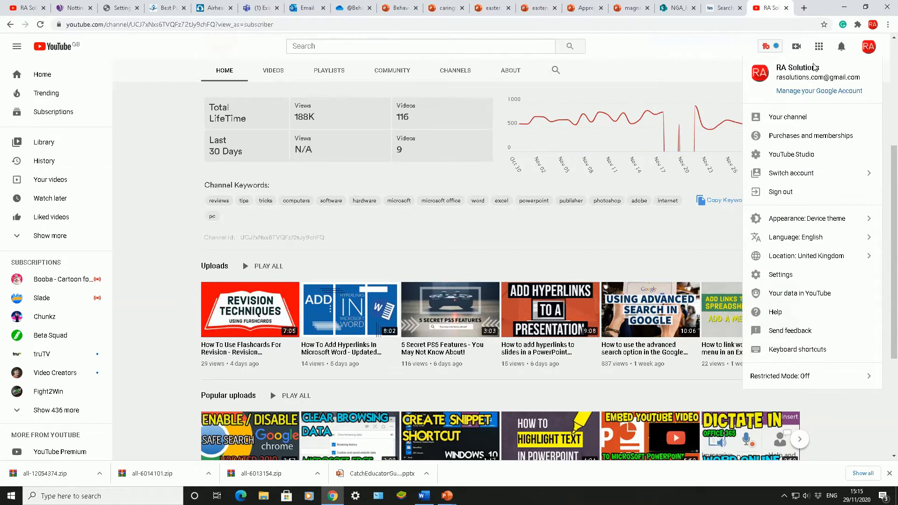
pyautogui.moveTo(818, 77)
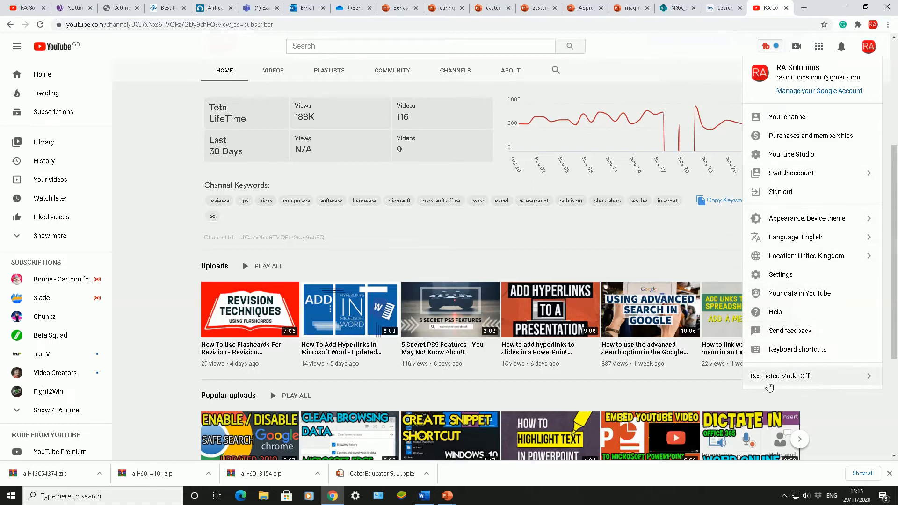
pyautogui.moveTo(774, 384)
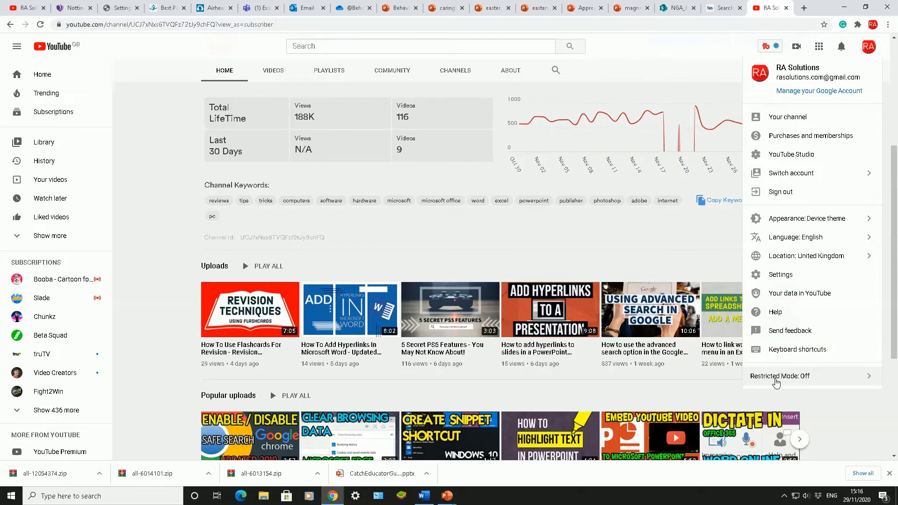
pyautogui.moveTo(817, 384)
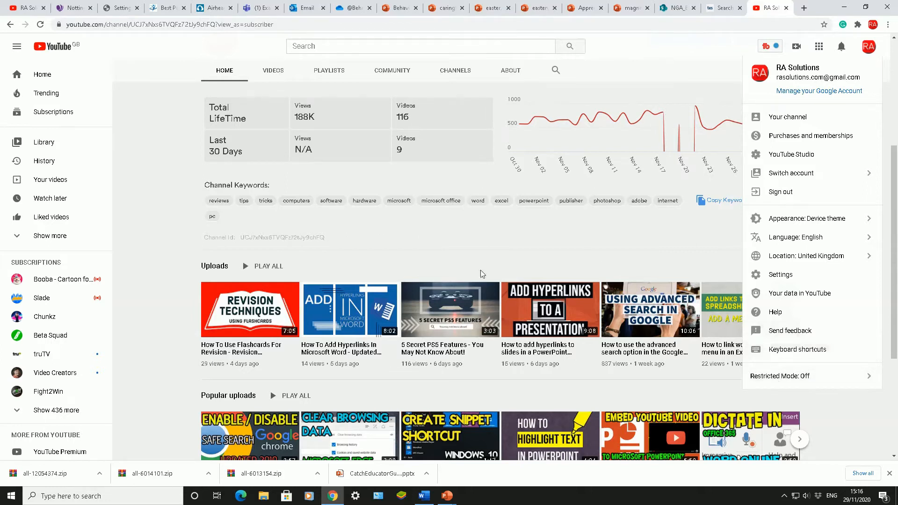
pyautogui.moveTo(516, 124)
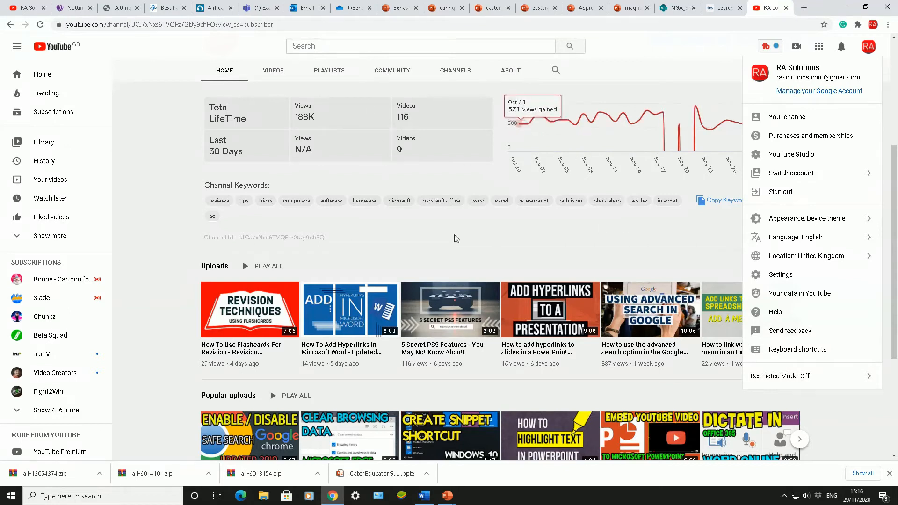
pyautogui.moveTo(610, 247)
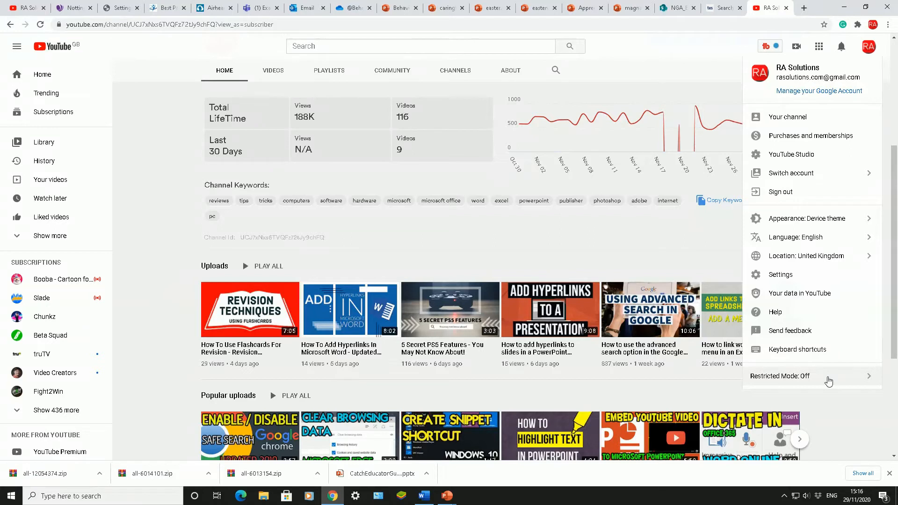
# - Go to the Restricted Mode panel from the account menu
pyautogui.click(780, 376)
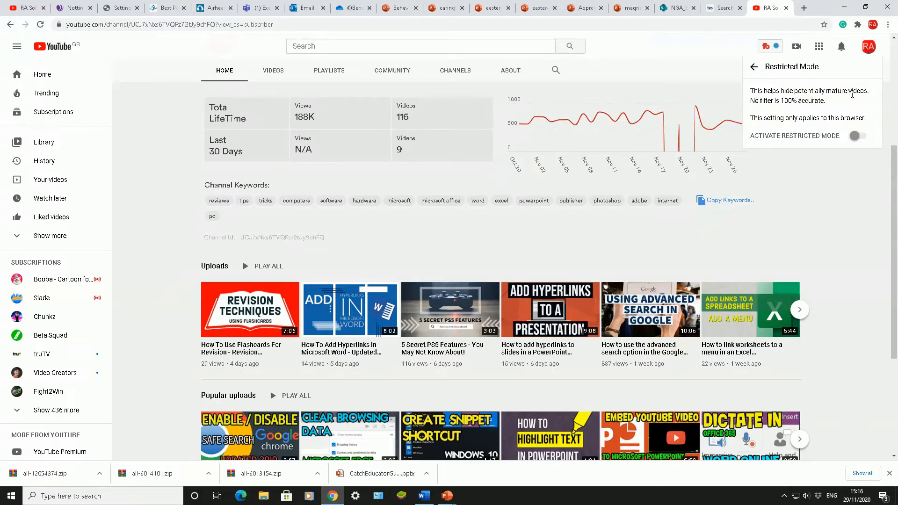
pyautogui.moveTo(804, 109)
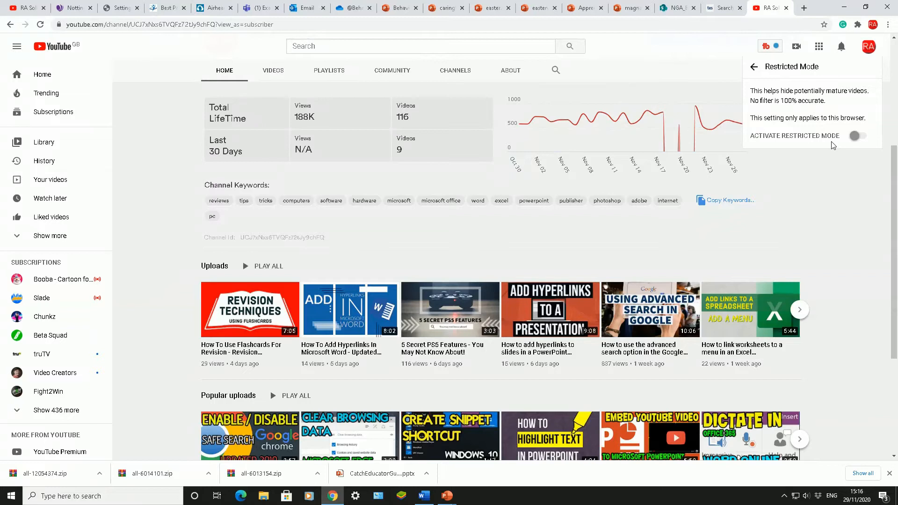
pyautogui.moveTo(837, 114)
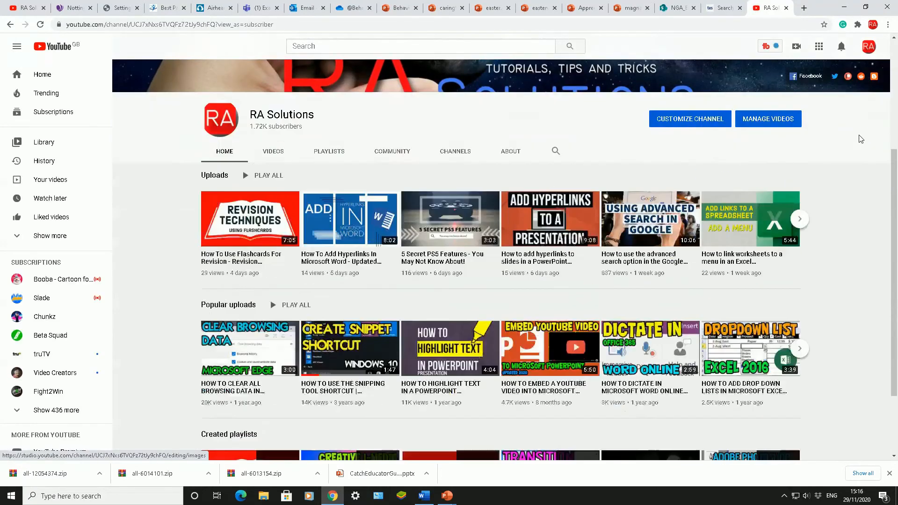
pyautogui.scroll(-3)
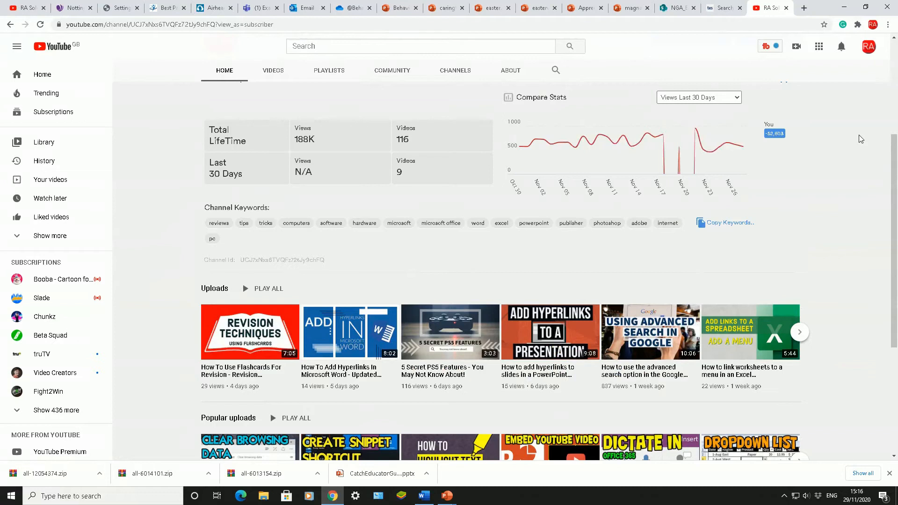
pyautogui.click(418, 46)
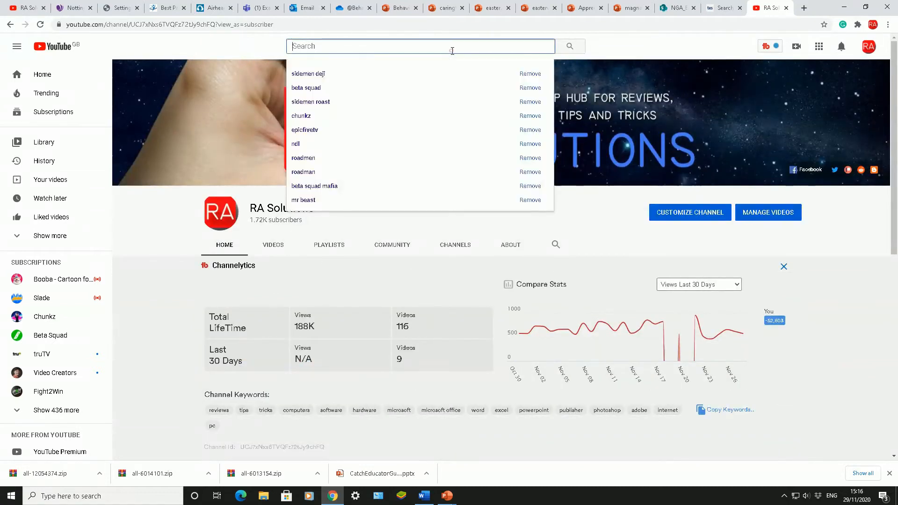
pyautogui.write('adult')
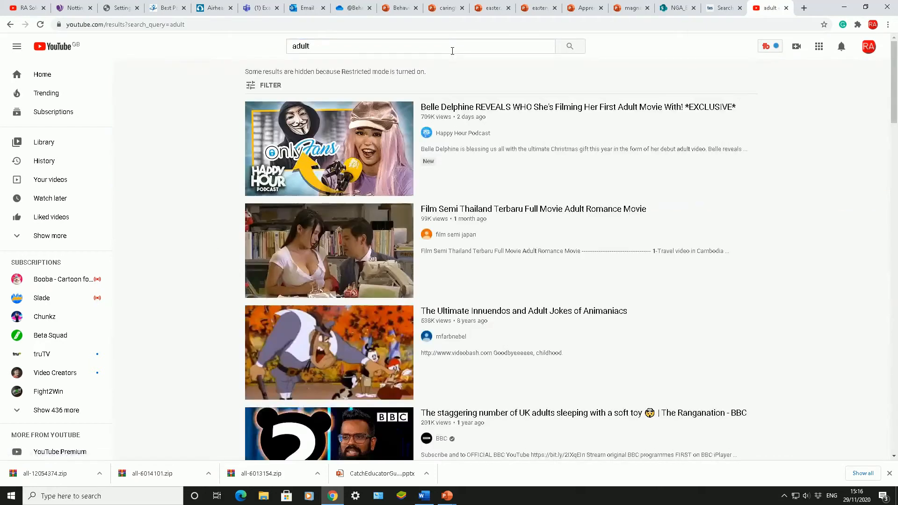
pyautogui.scroll(-3)
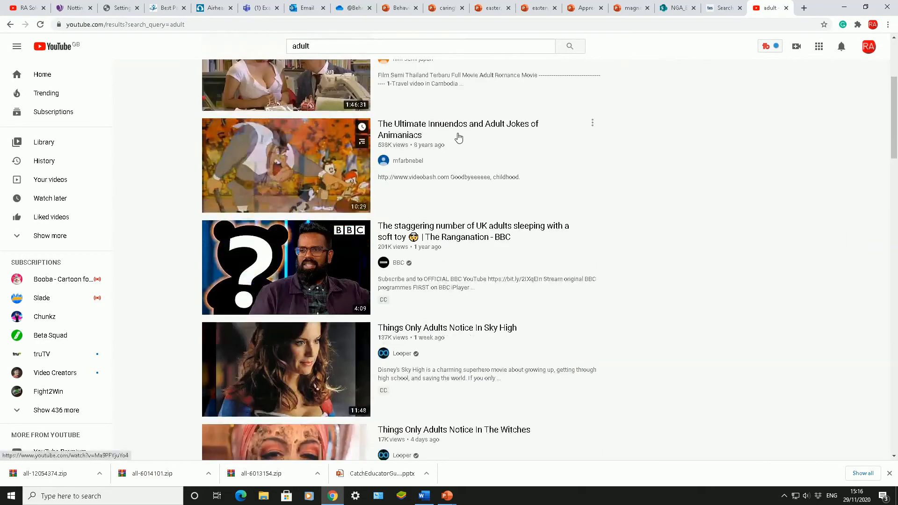
pyautogui.scroll(-3)
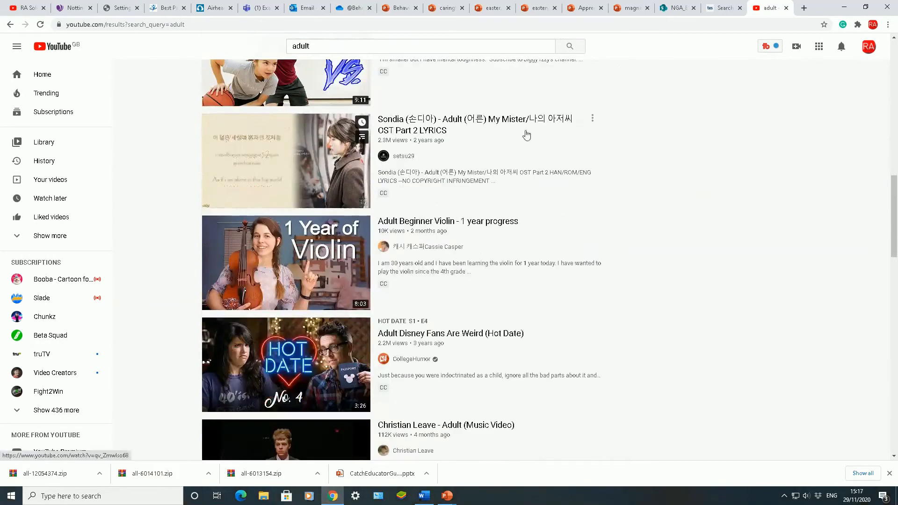
pyautogui.scroll(-3)
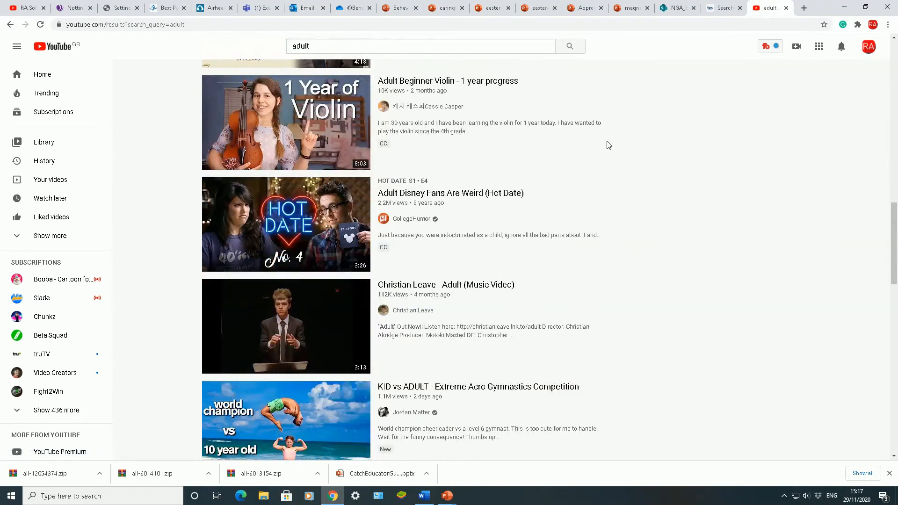
pyautogui.scroll(3)
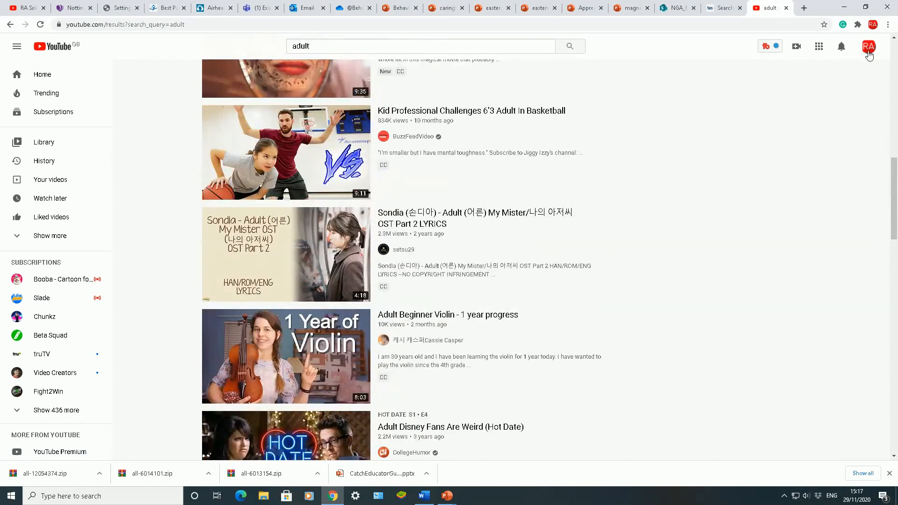
# - Reach the Restricted Mode panel and switch Activate Restricted Mode off
pyautogui.click(869, 46)
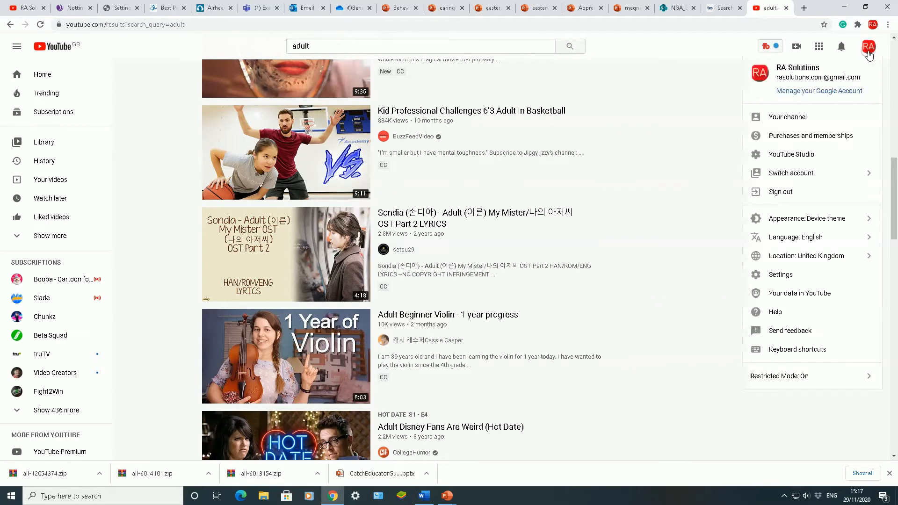
pyautogui.moveTo(801, 376)
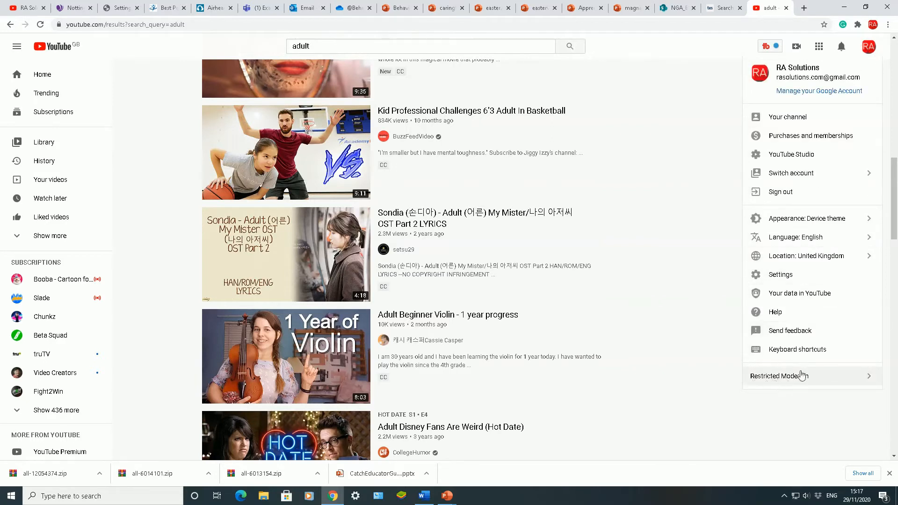
pyautogui.click(778, 376)
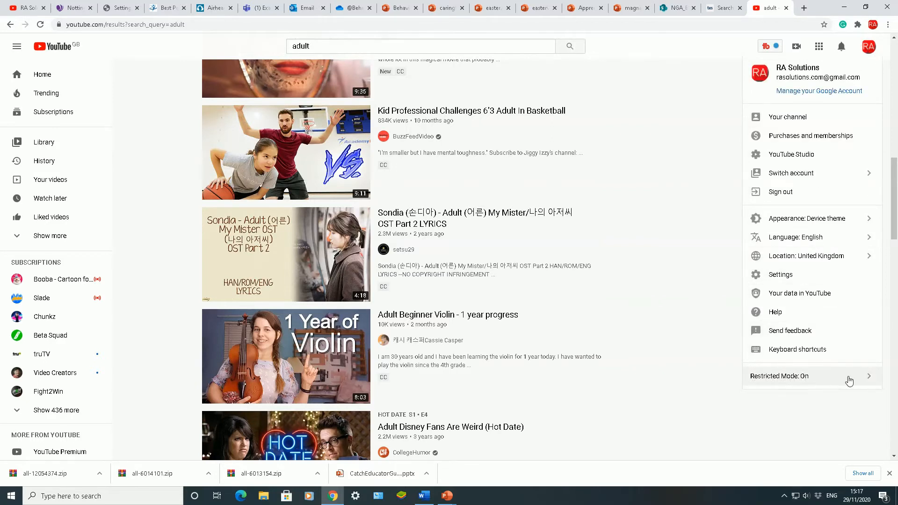
pyautogui.click(779, 376)
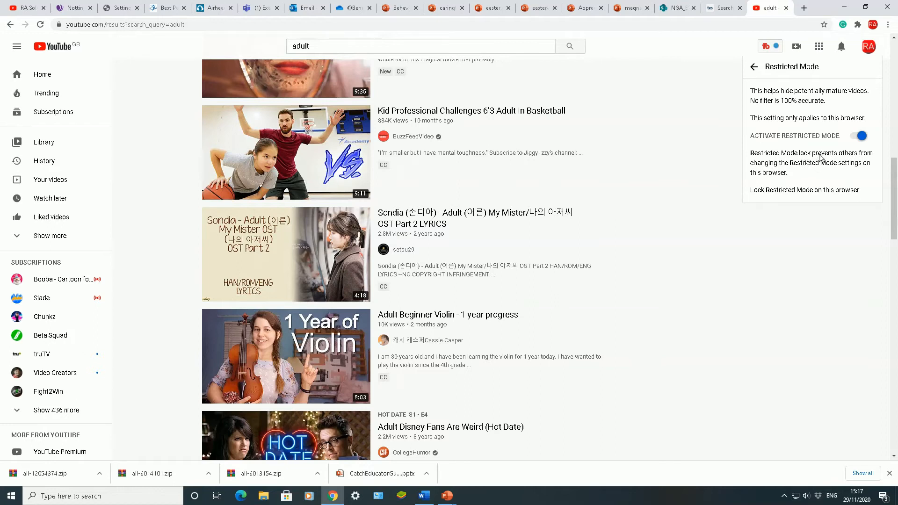
pyautogui.moveTo(823, 159)
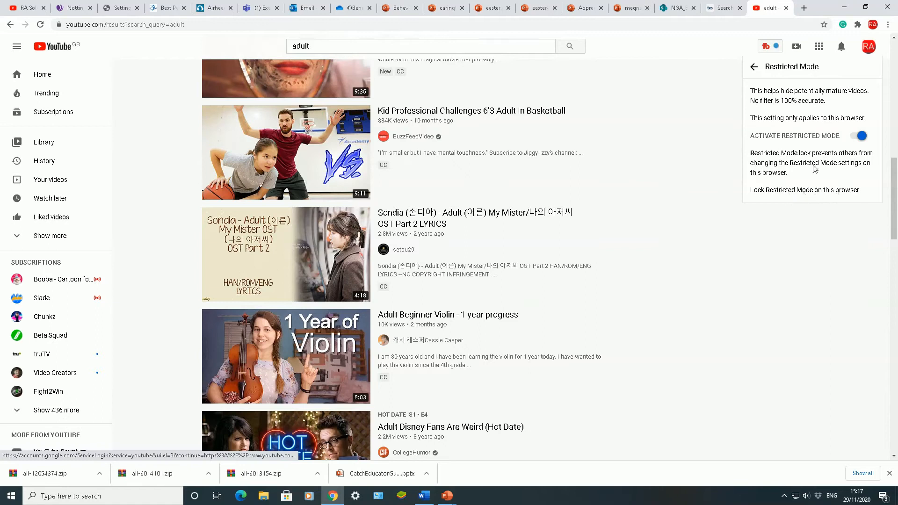
pyautogui.click(858, 136)
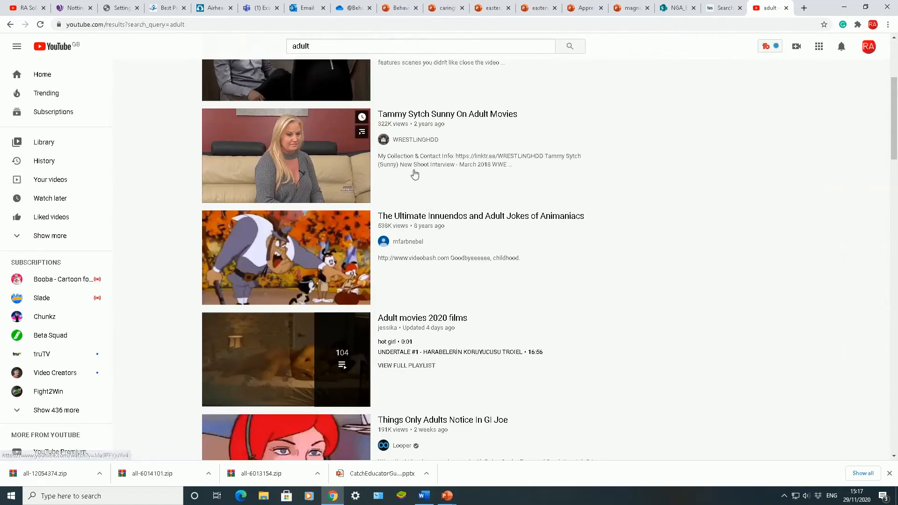
# - Return to the Restricted Mode panel to switch it back on
pyautogui.click(869, 46)
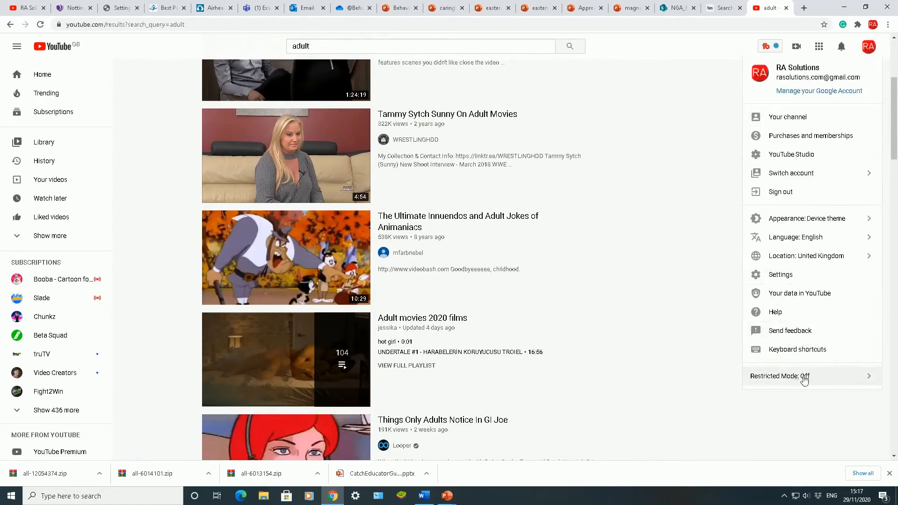
pyautogui.click(781, 376)
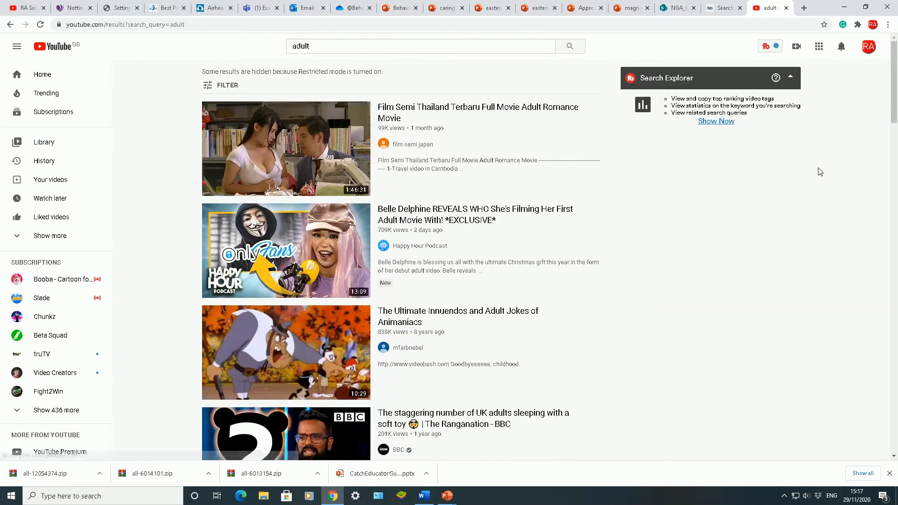
pyautogui.scroll(-3)
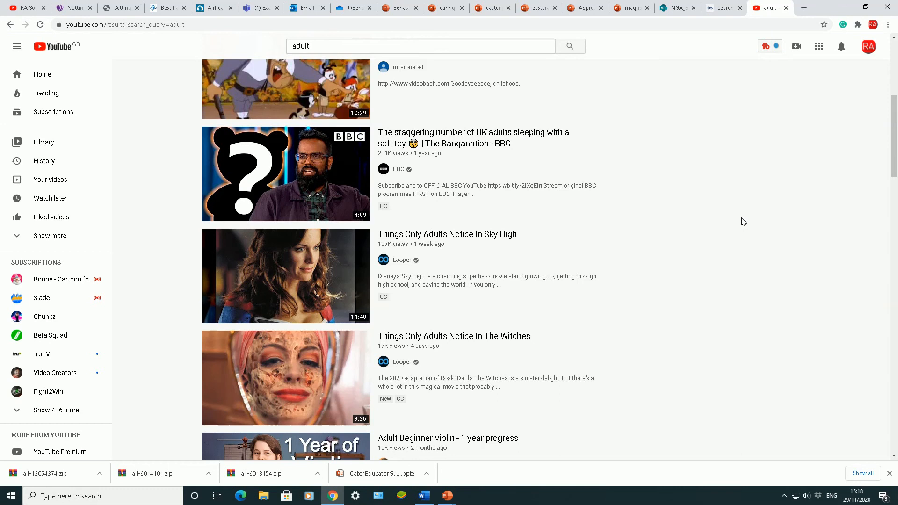
pyautogui.moveTo(864, 59)
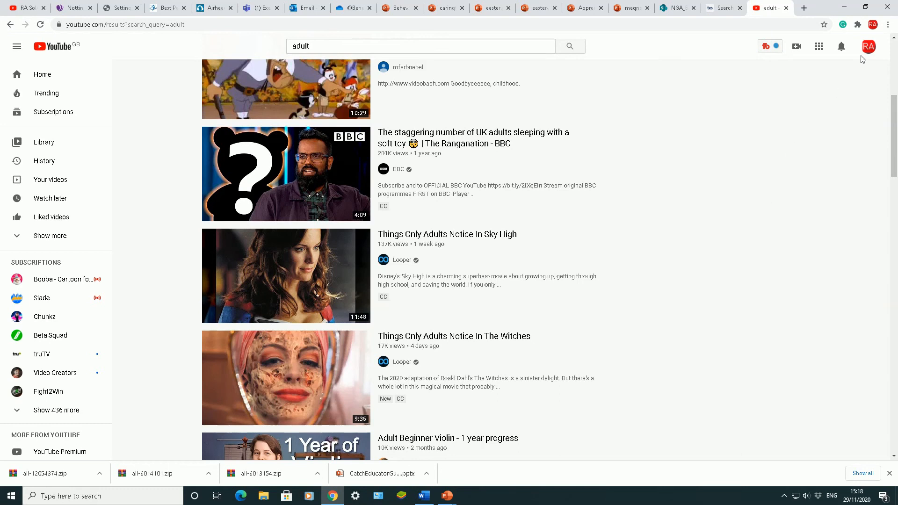
# - Reopen the Restricted Mode panel and confirm Activate Restricted Mode stays on
pyautogui.click(868, 47)
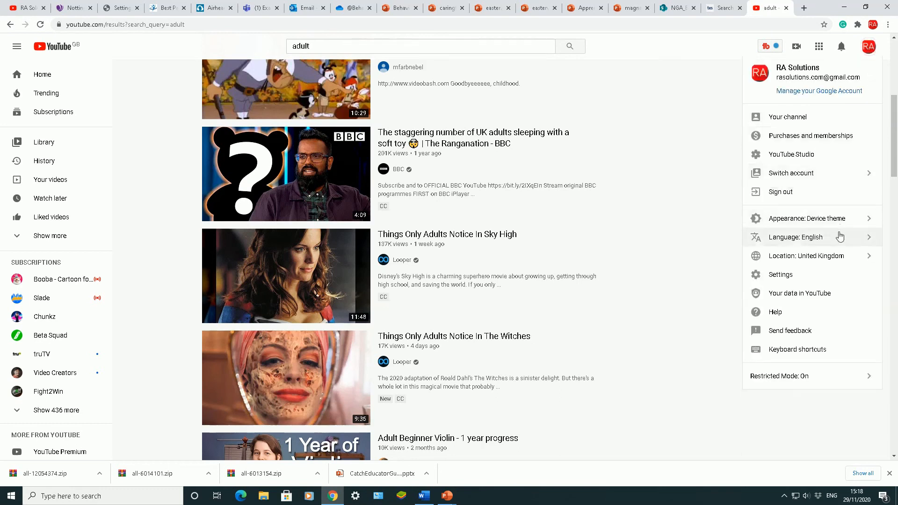
pyautogui.moveTo(812, 331)
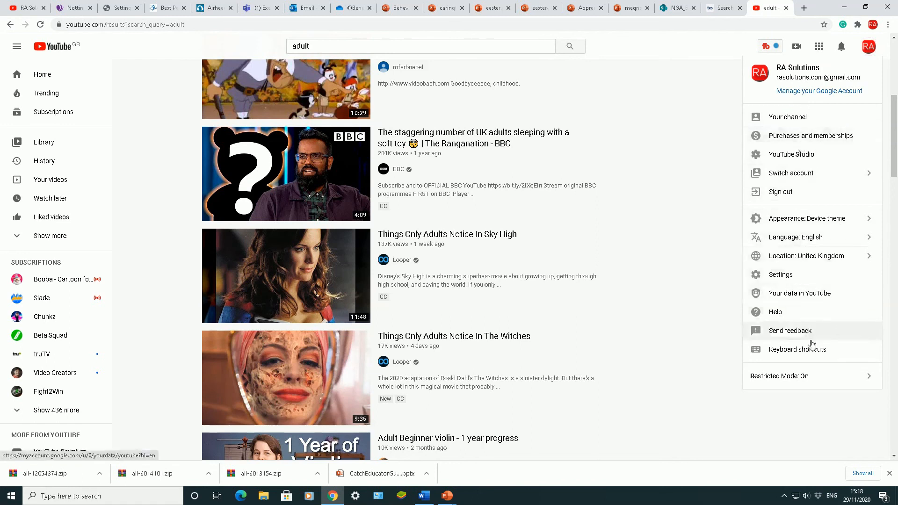
pyautogui.moveTo(842, 382)
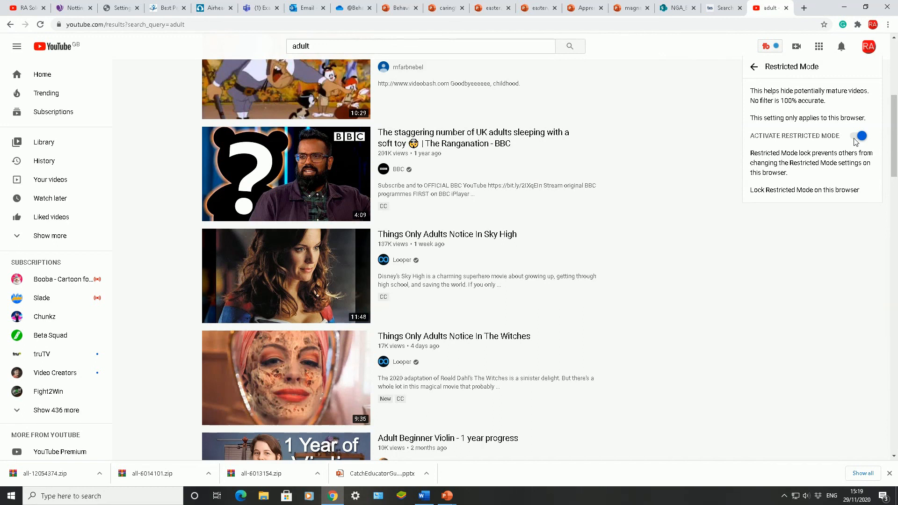
pyautogui.click(857, 136)
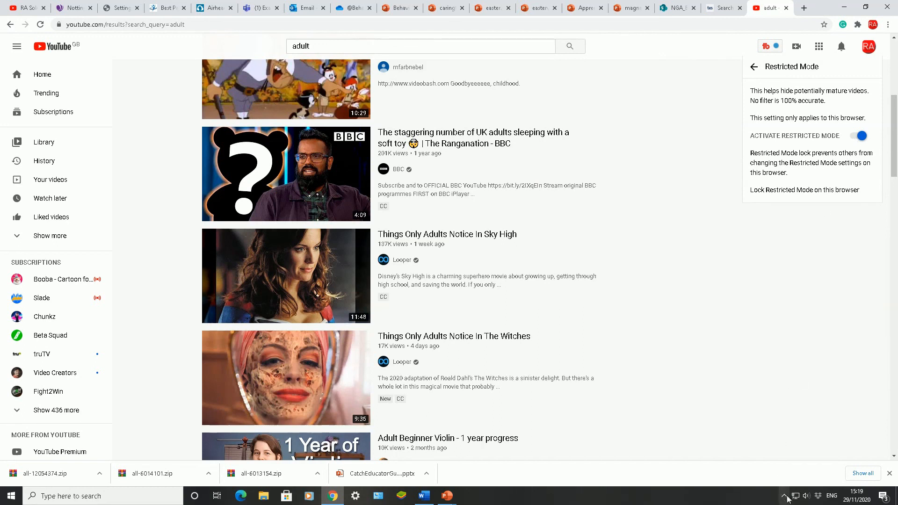
pyautogui.click(786, 496)
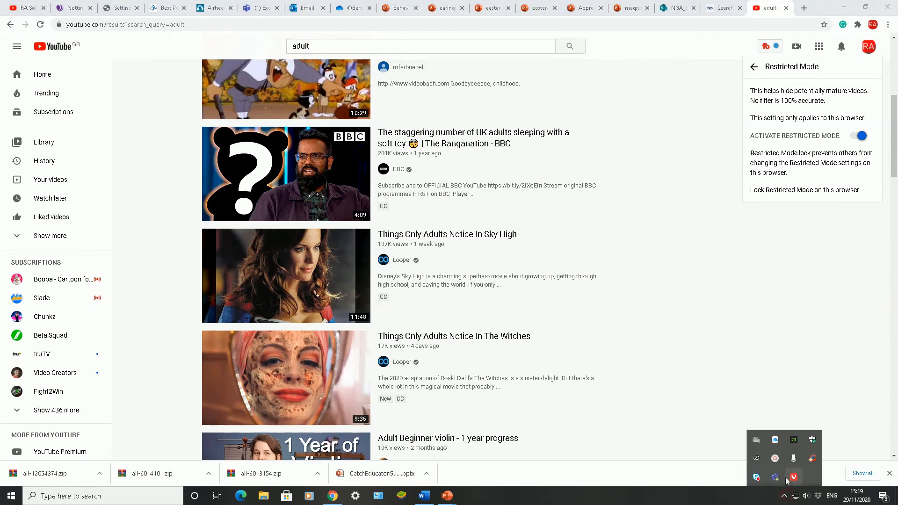
pyautogui.moveTo(862, 479)
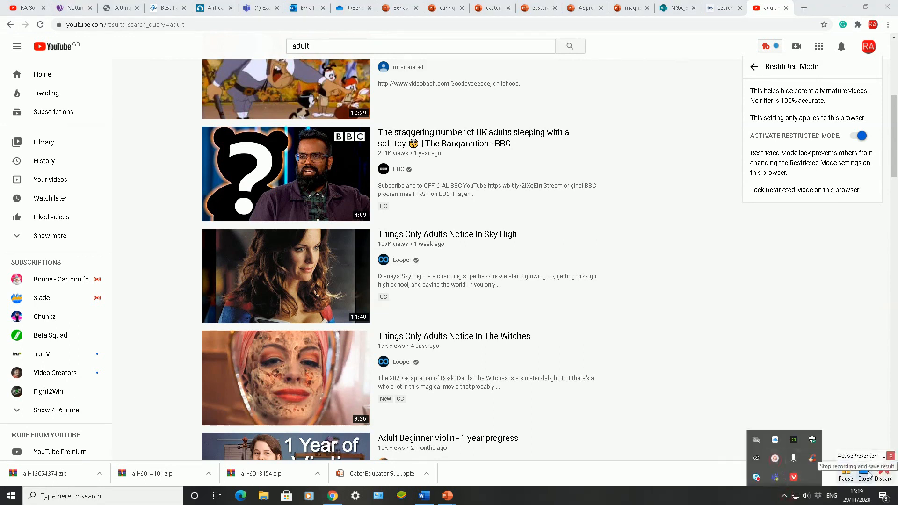